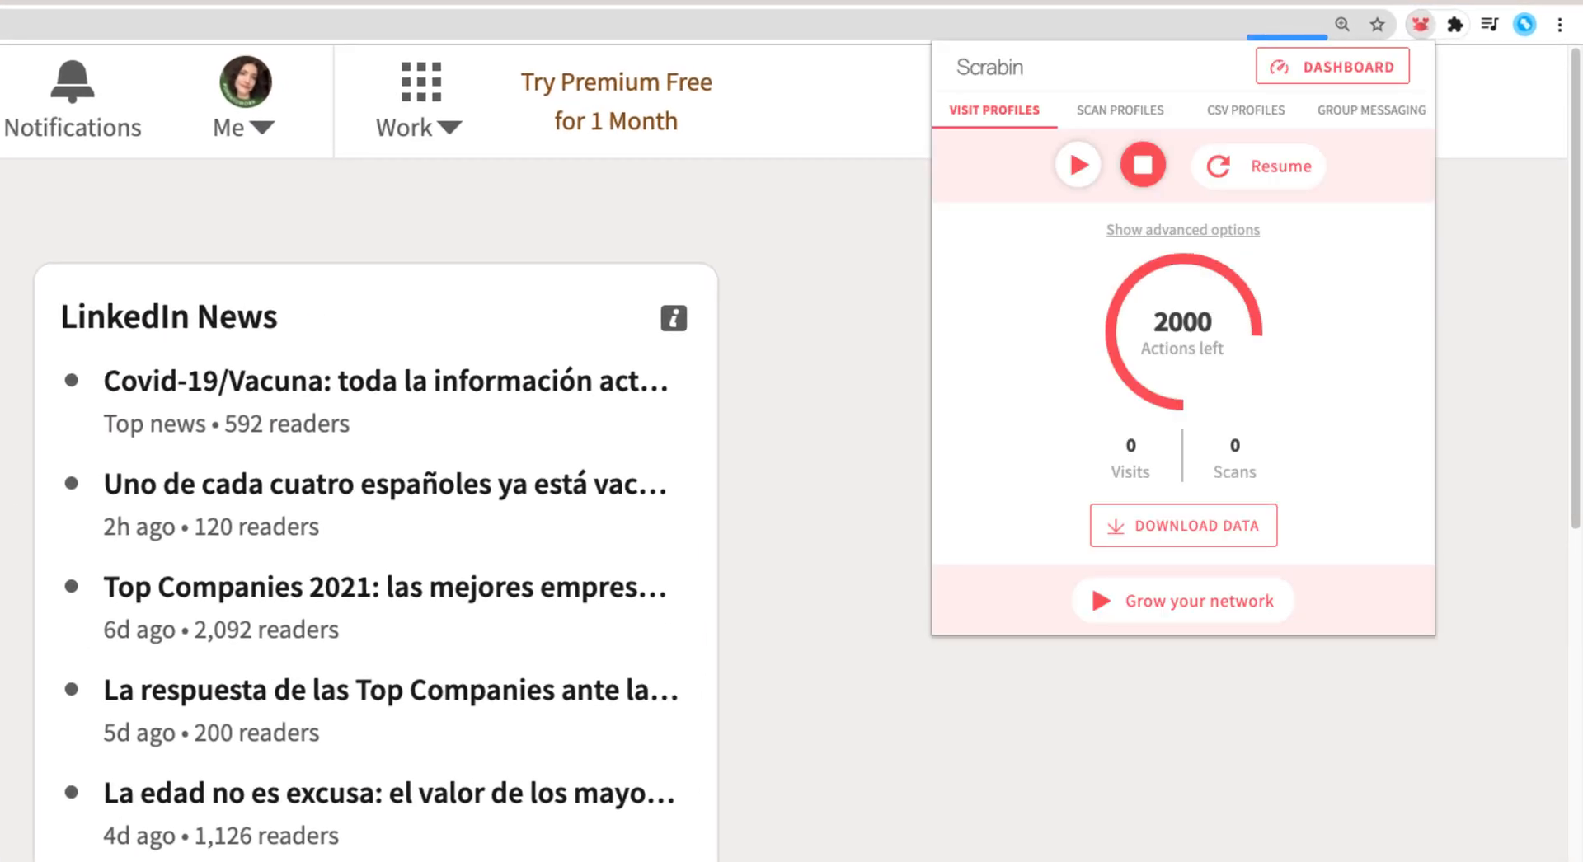
- Open the Scrabin dashboard from the extension popup's DASHBOARD button
click(1331, 66)
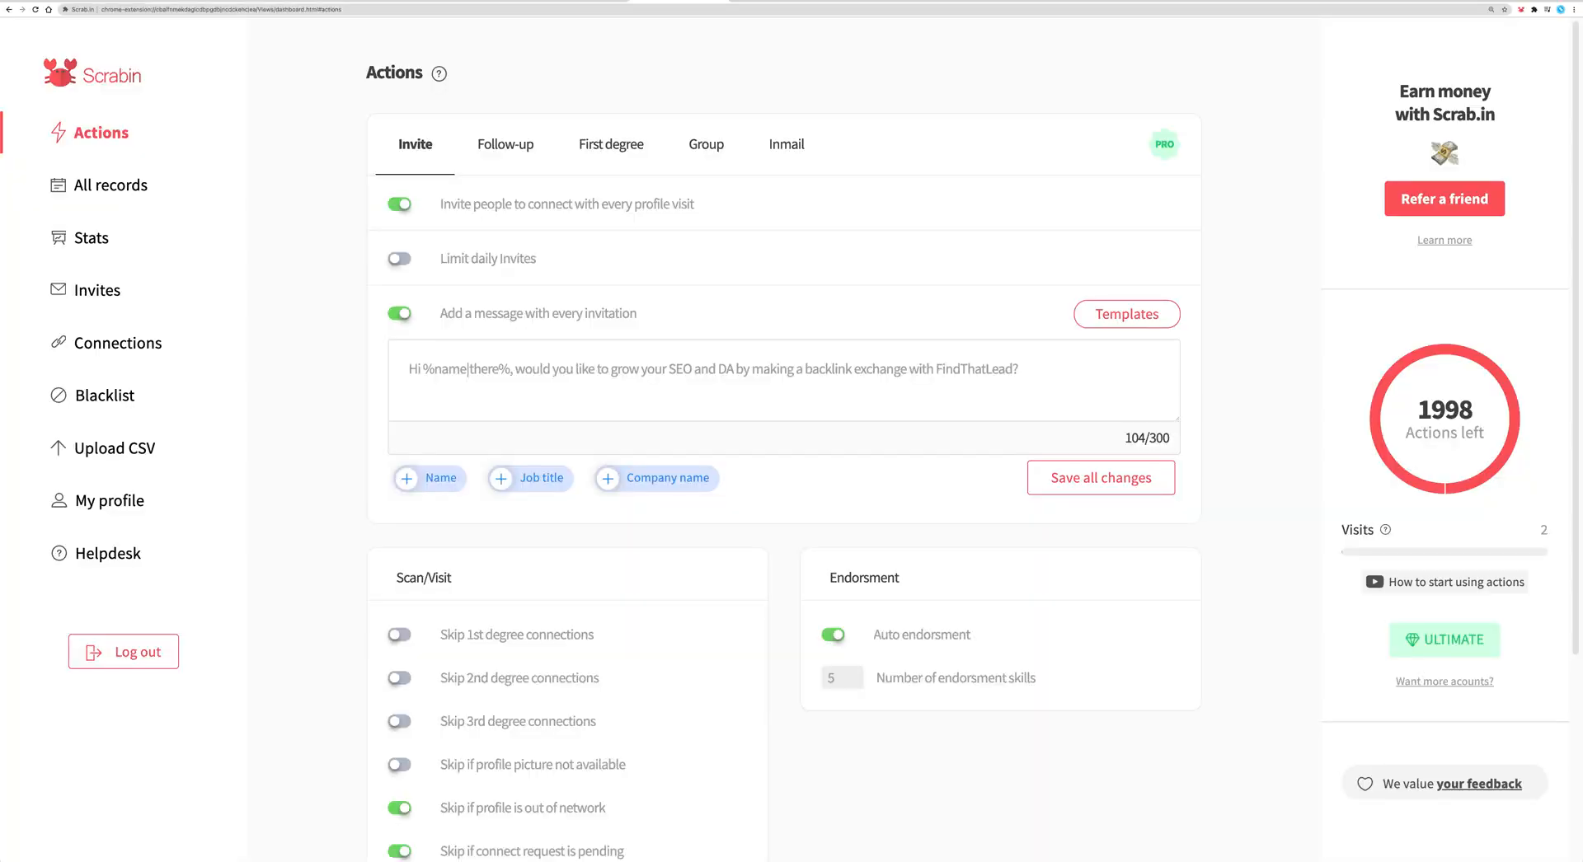
- Show the Invites list of 33 pending sent invitations and scroll through it
click(98, 290)
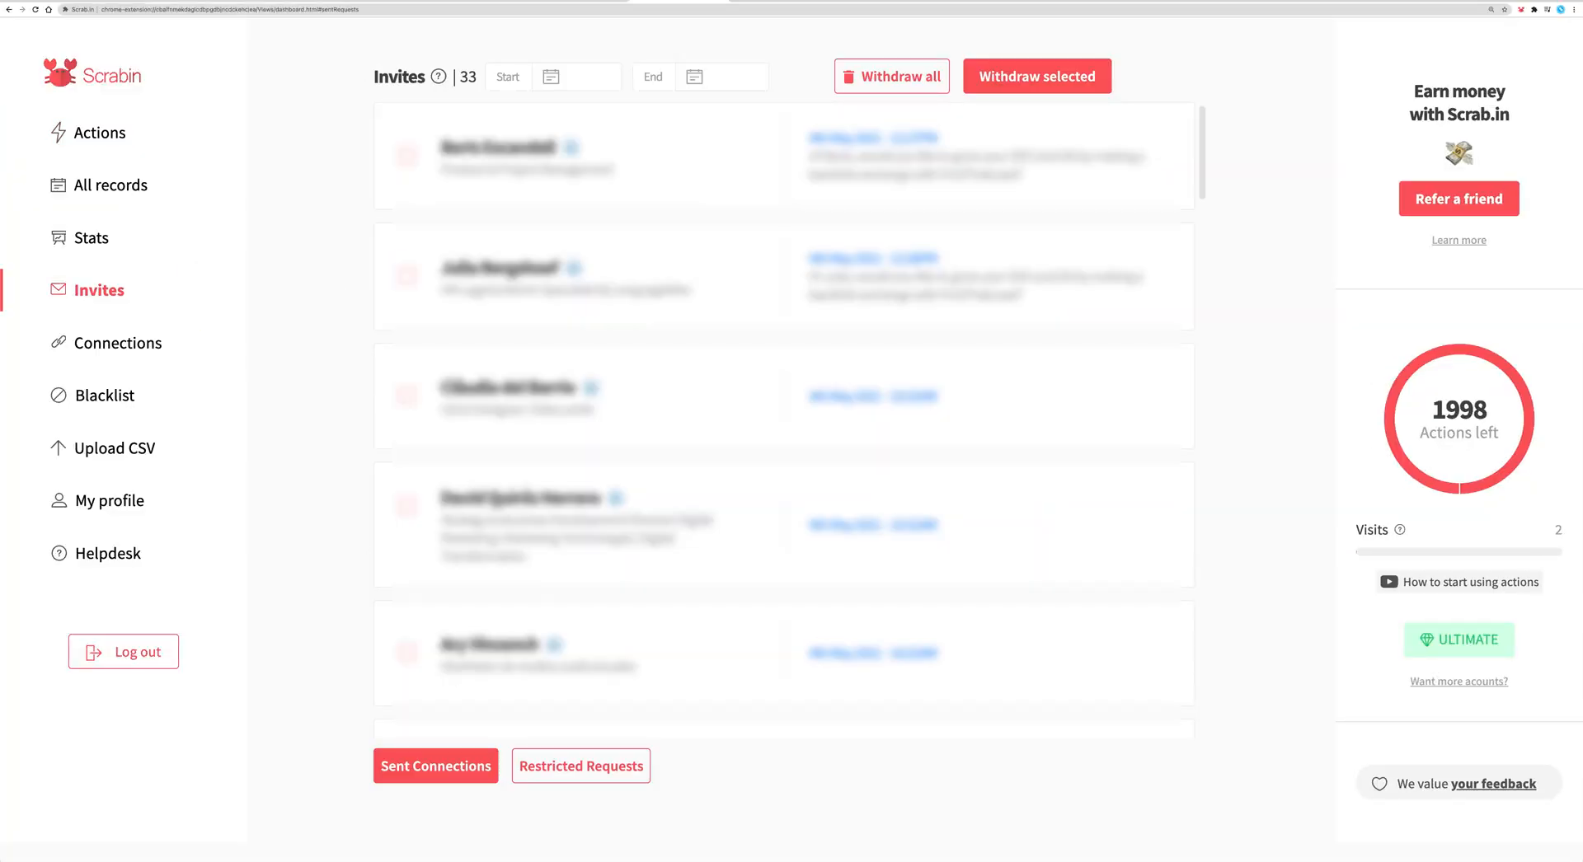
scroll(down, 3)
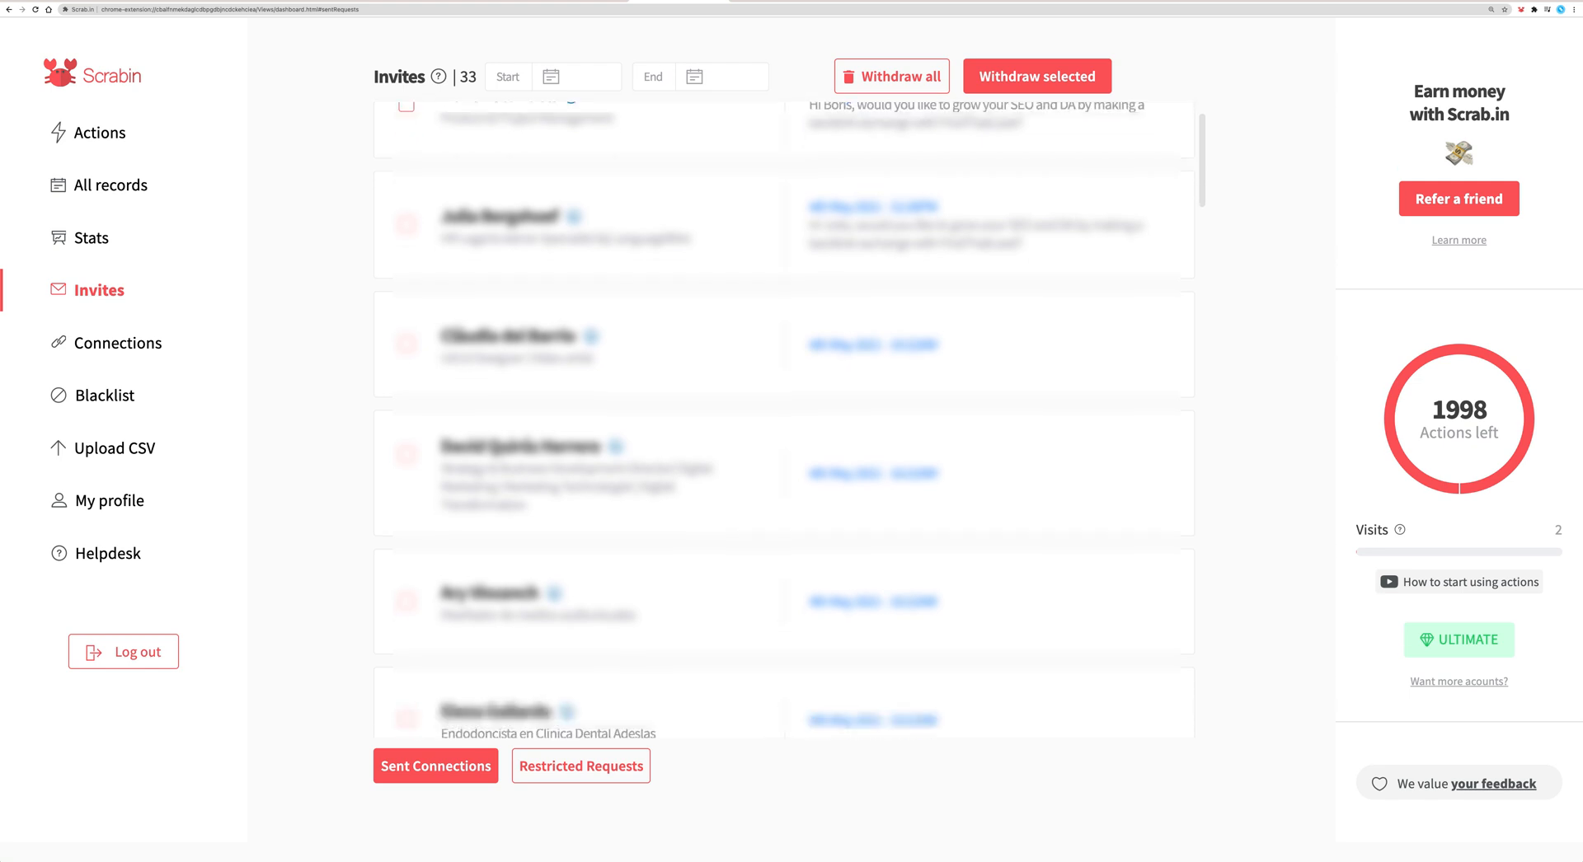
scroll(down, 3)
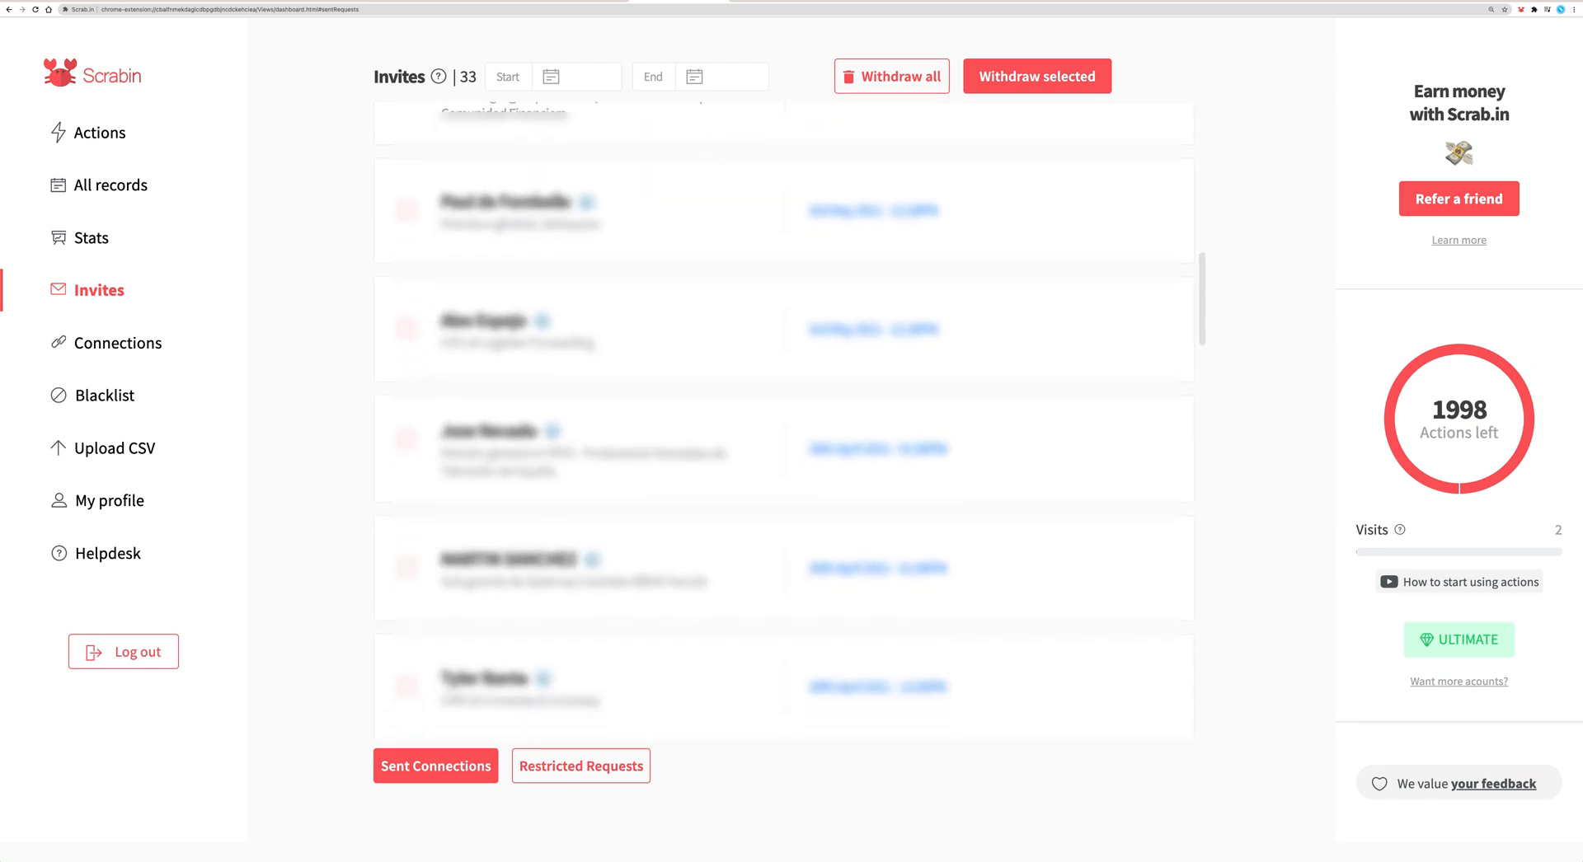
click(91, 237)
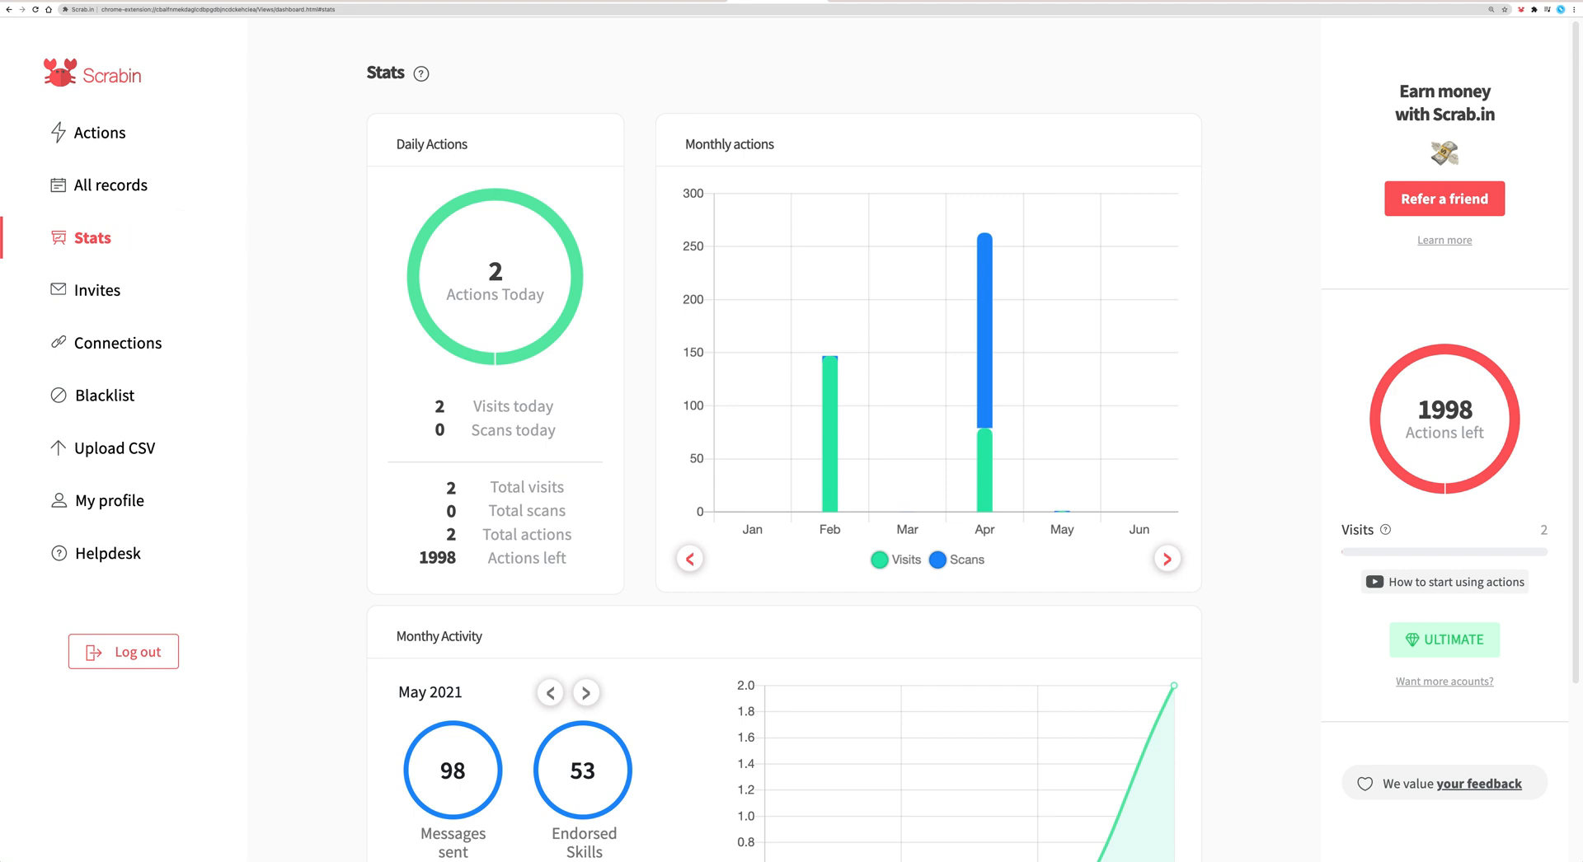
scroll(down, 3)
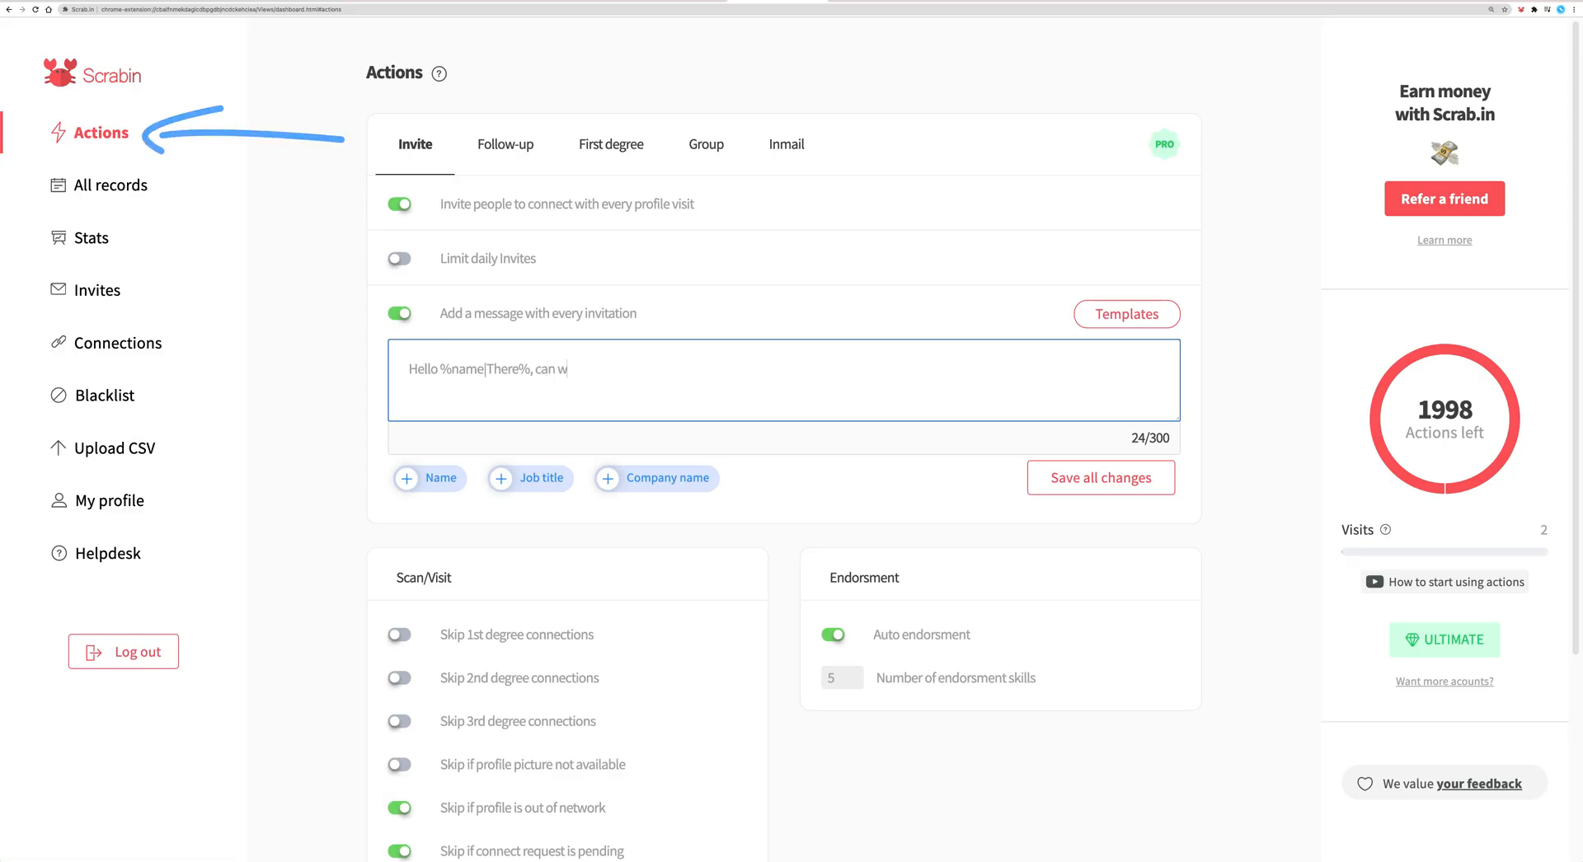
text(e talk tomorr)
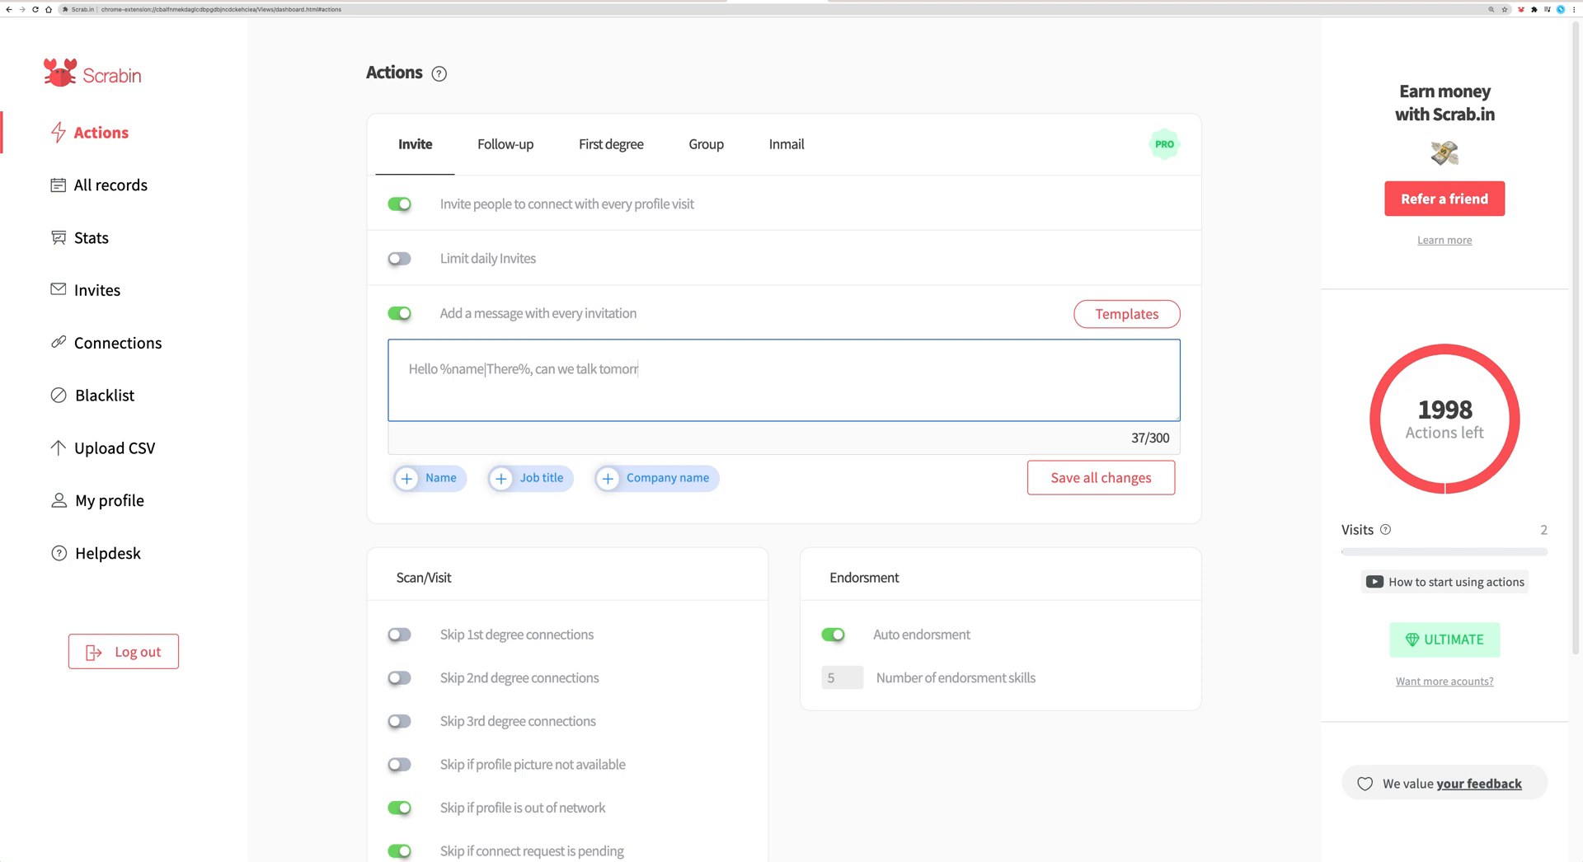
click(99, 291)
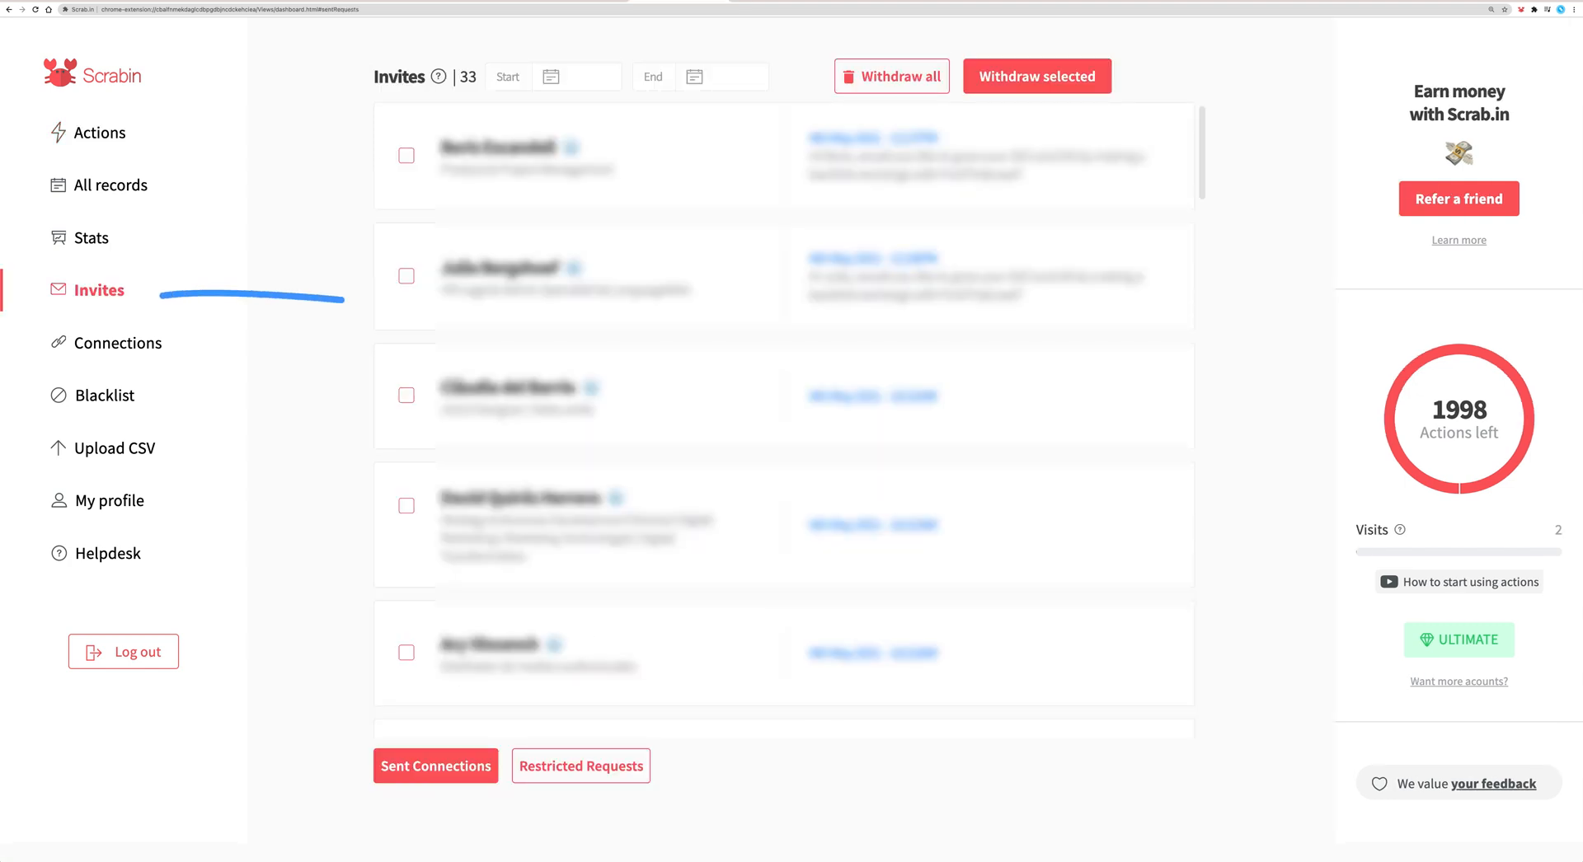
- Select the first two pending invites, withdraw them and confirm, leaving 31
click(406, 275)
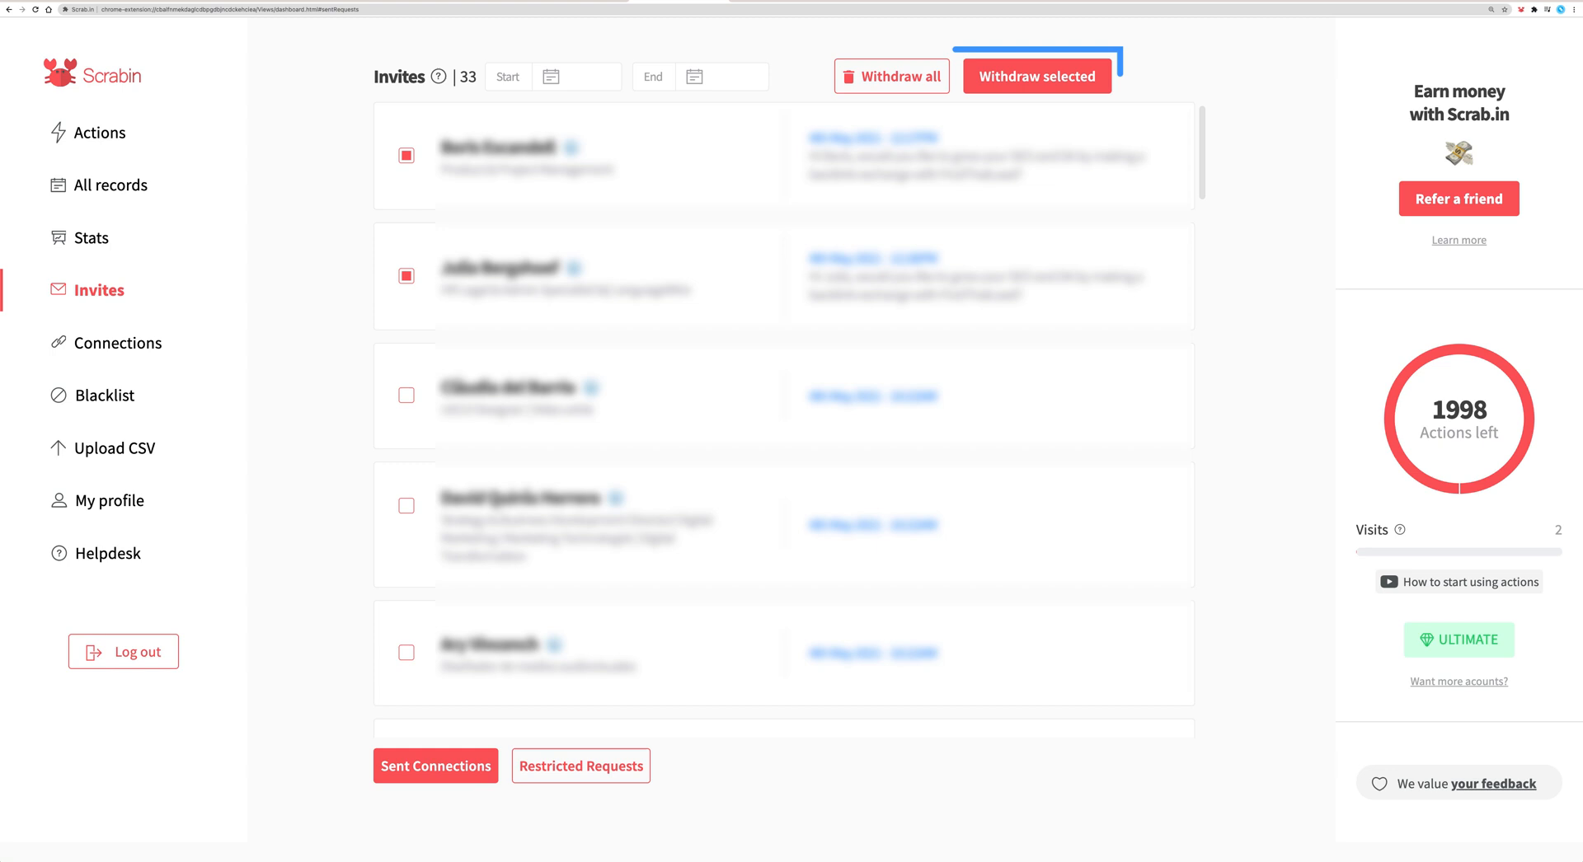
click(1037, 75)
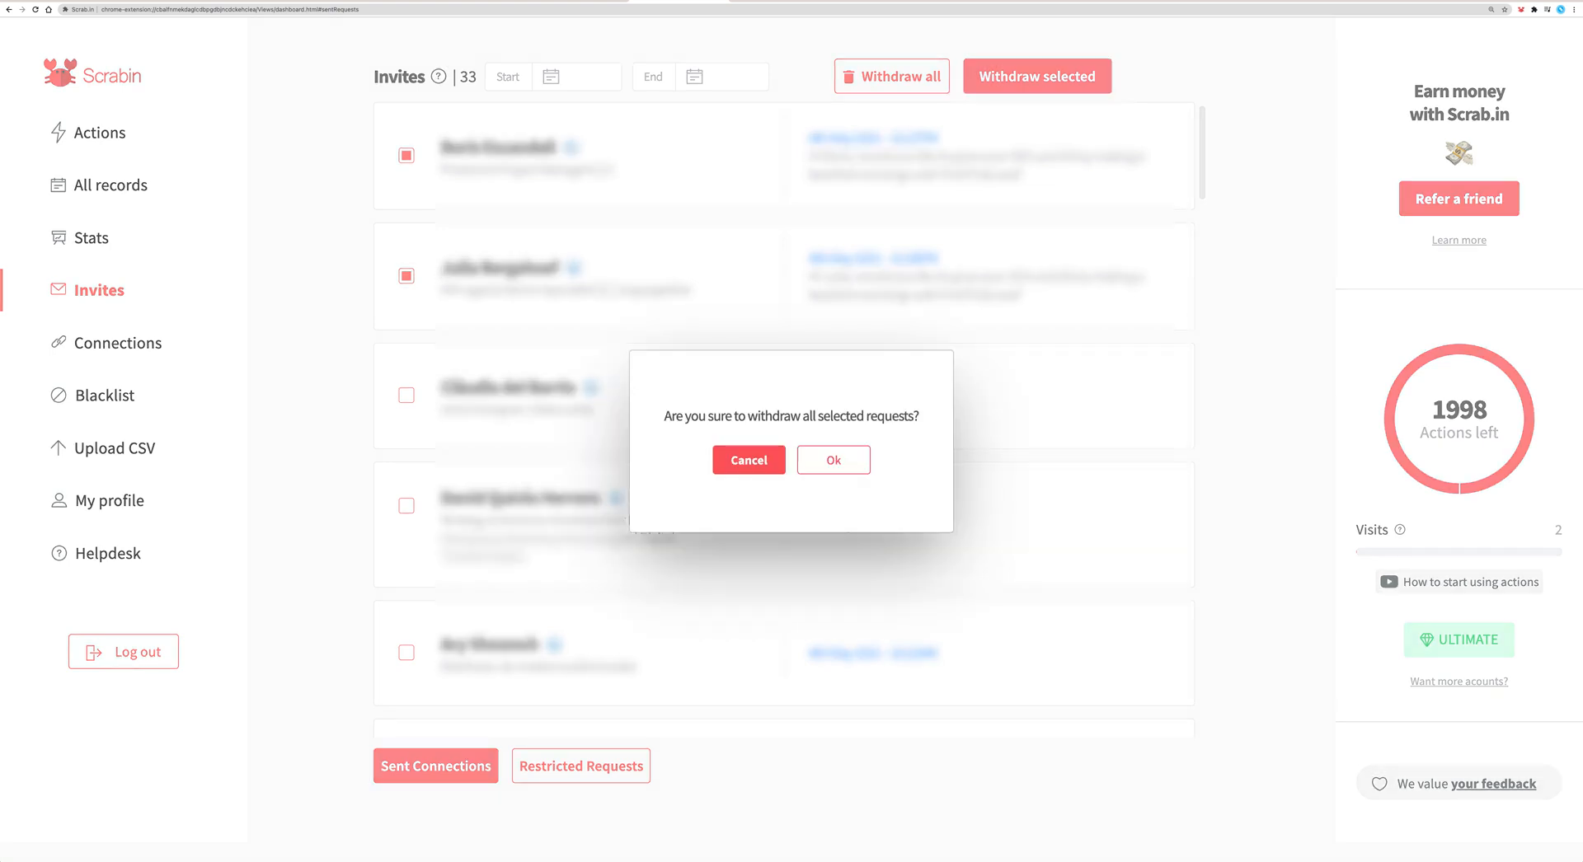
click(832, 459)
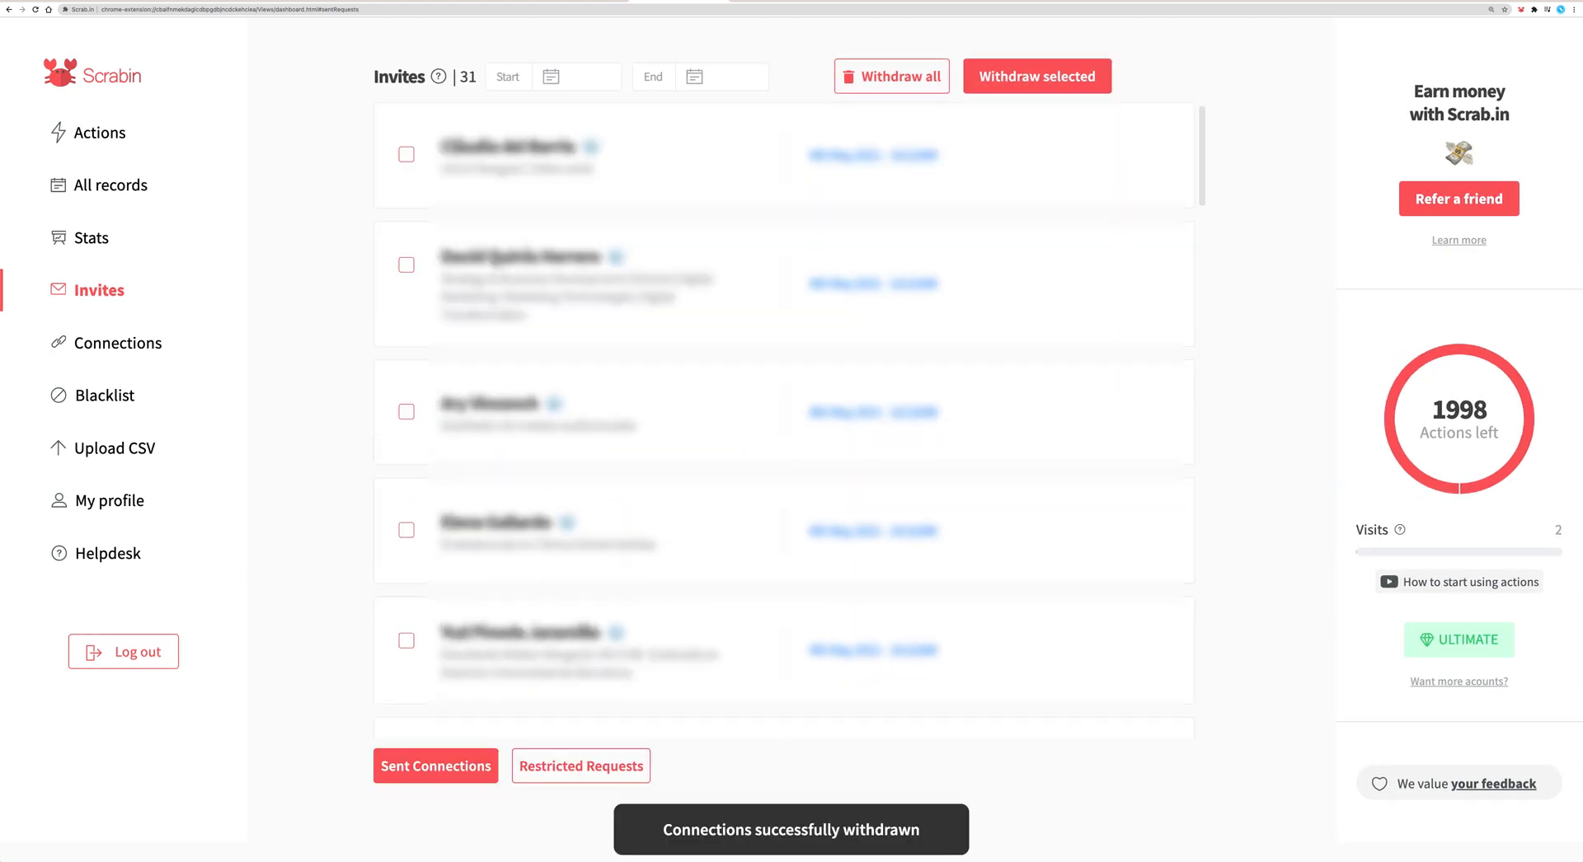